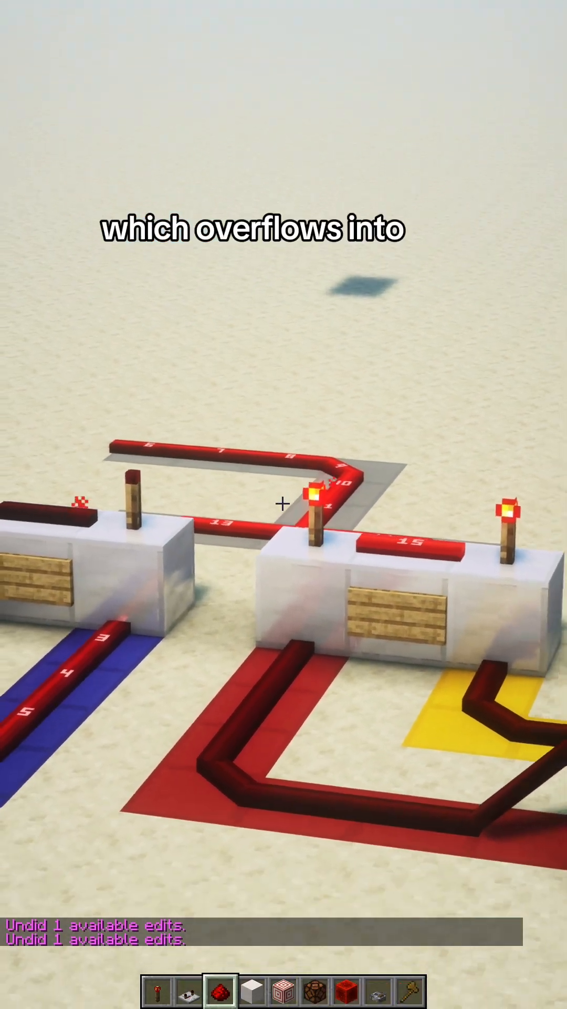
mouse_move(284, 504)
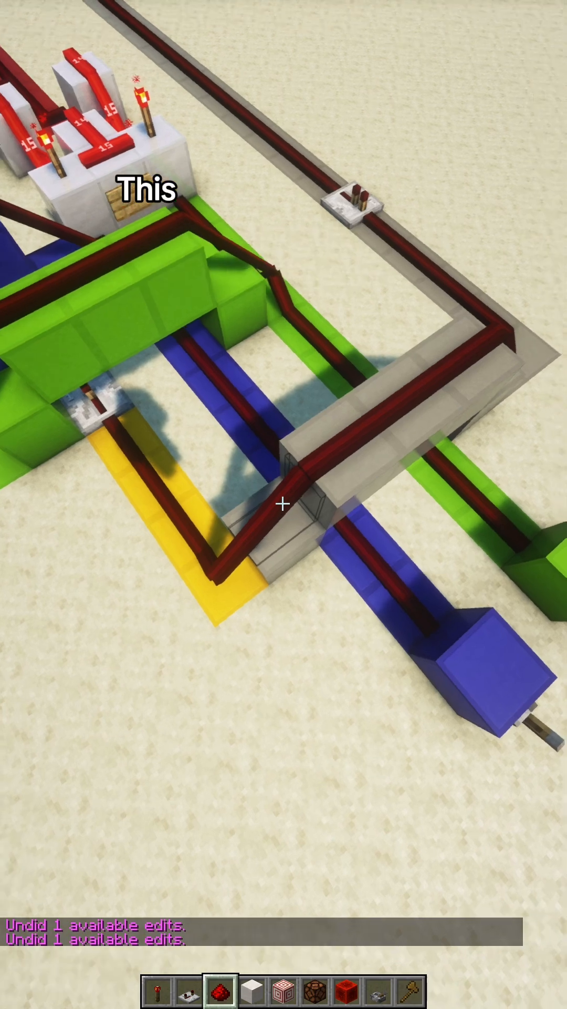
mouse_move(283, 504)
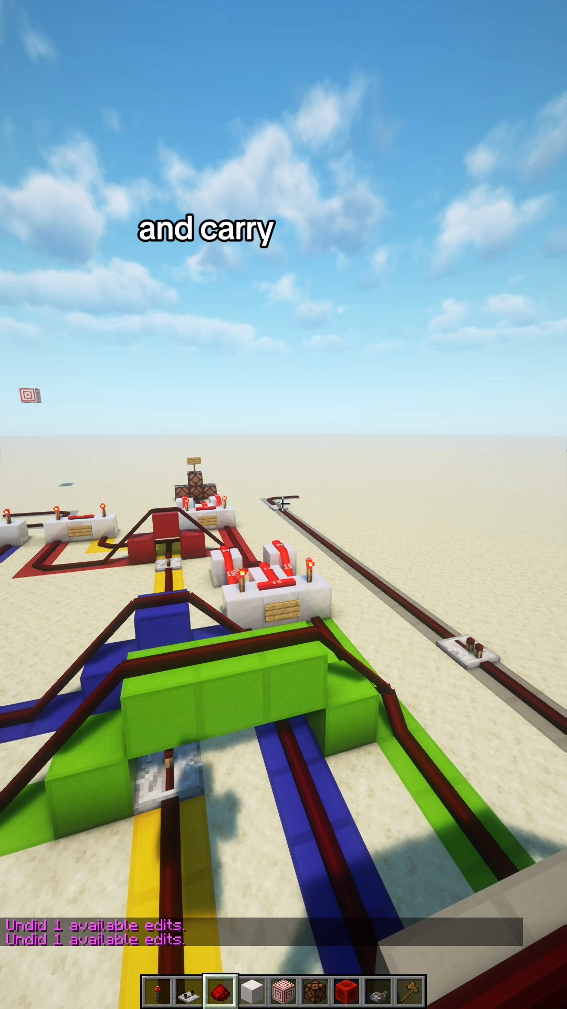
mouse_move(284, 505)
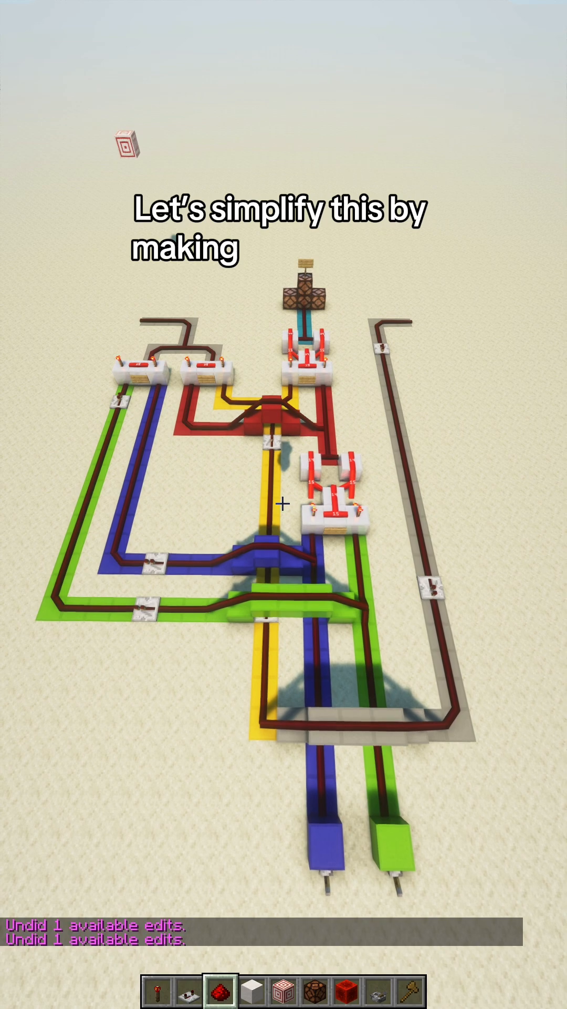
mouse_move(283, 523)
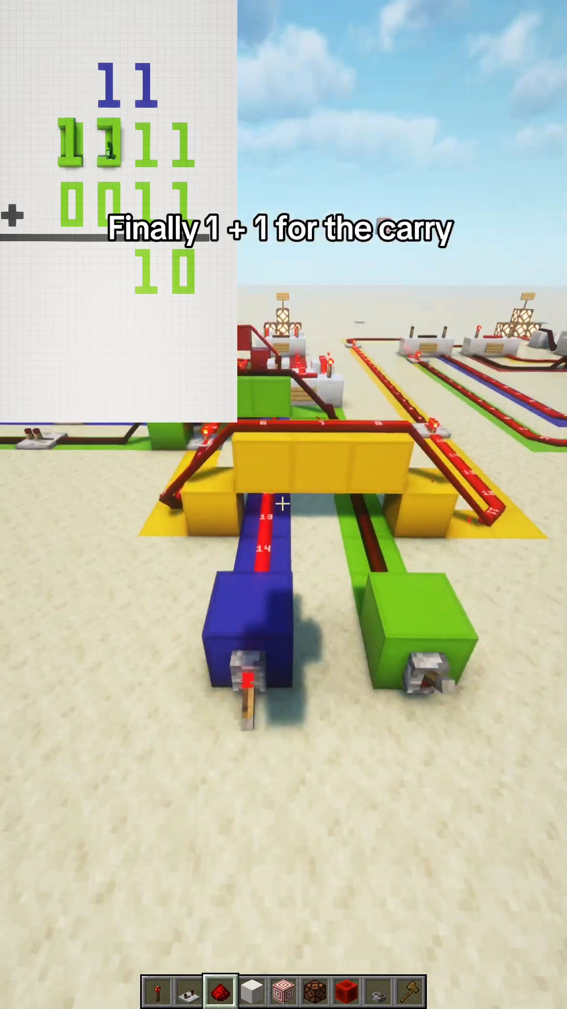
mouse_move(284, 504)
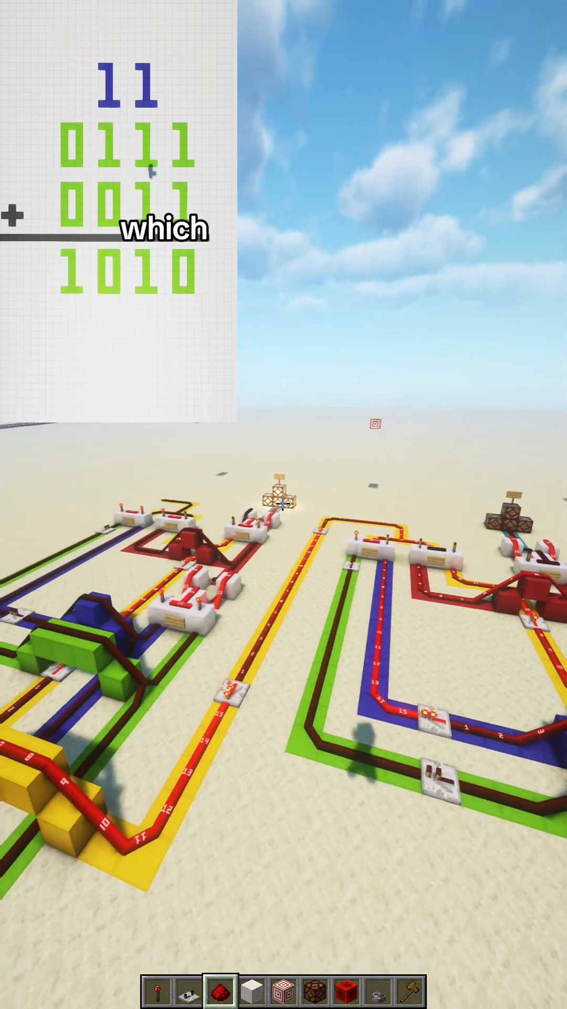